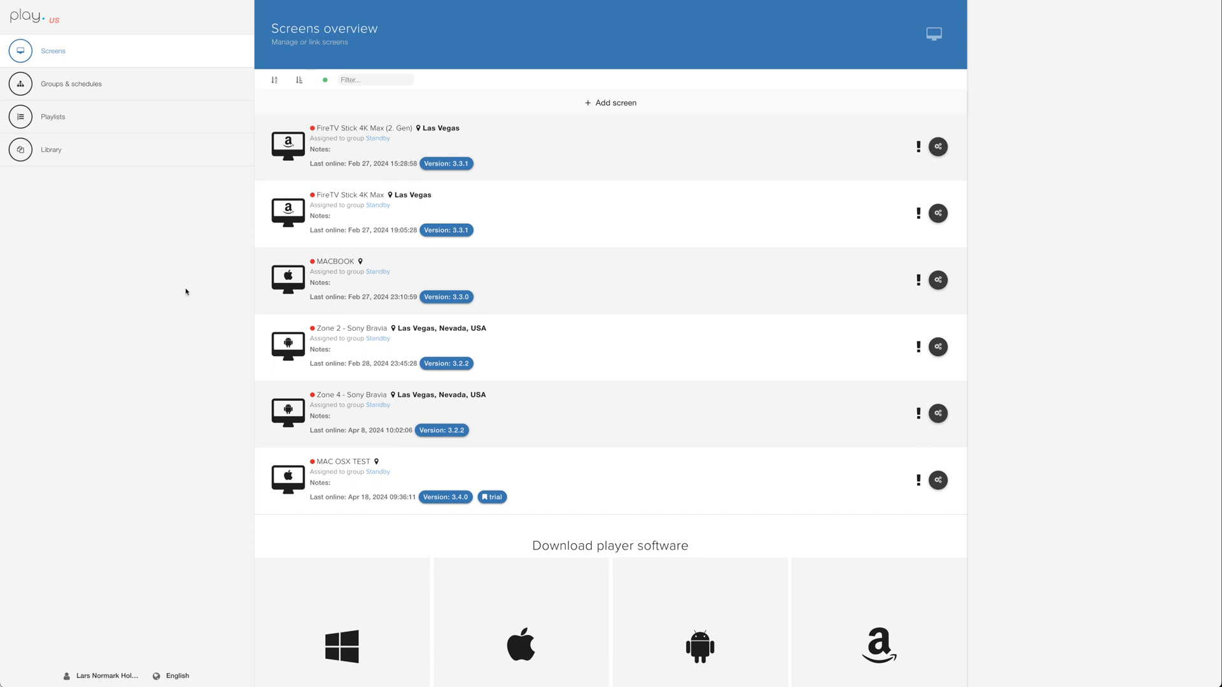
mouse_move(336, 216)
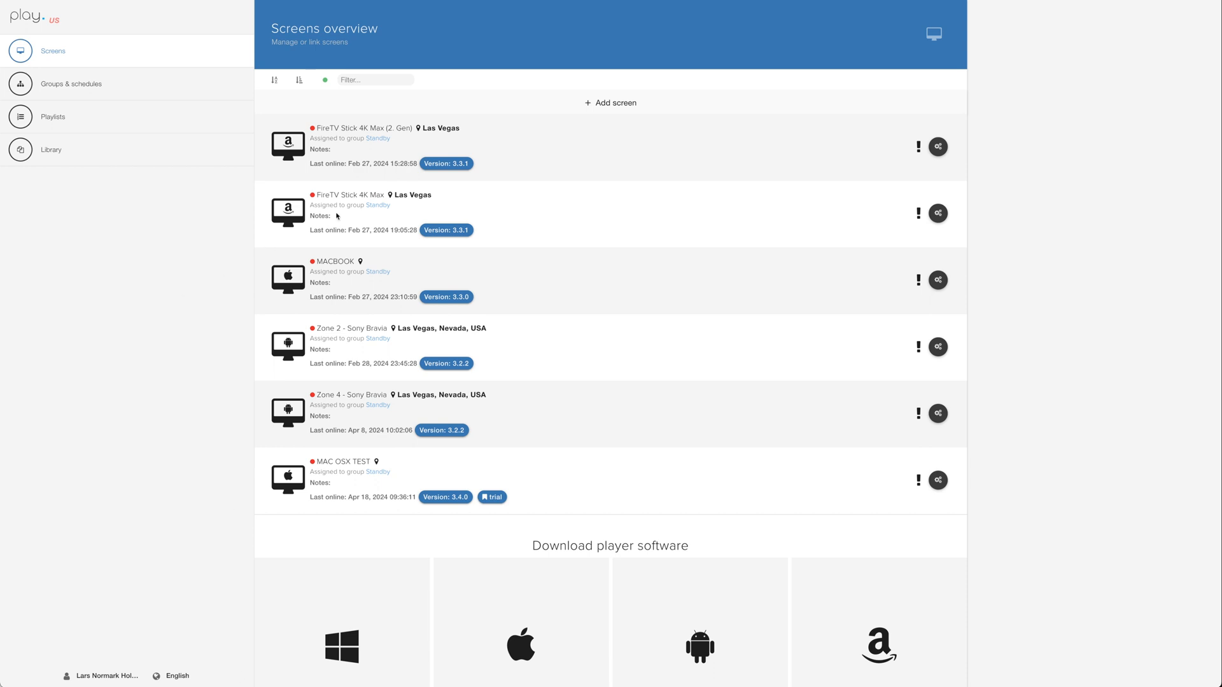
mouse_move(612, 106)
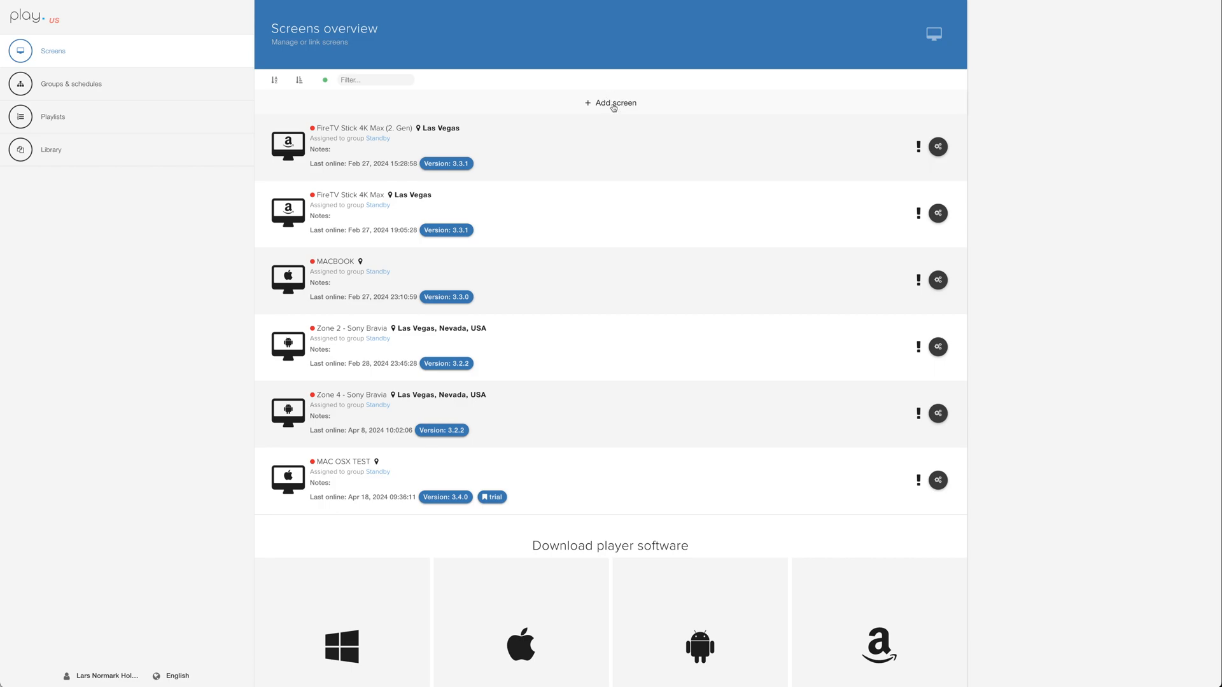
left_click(611, 102)
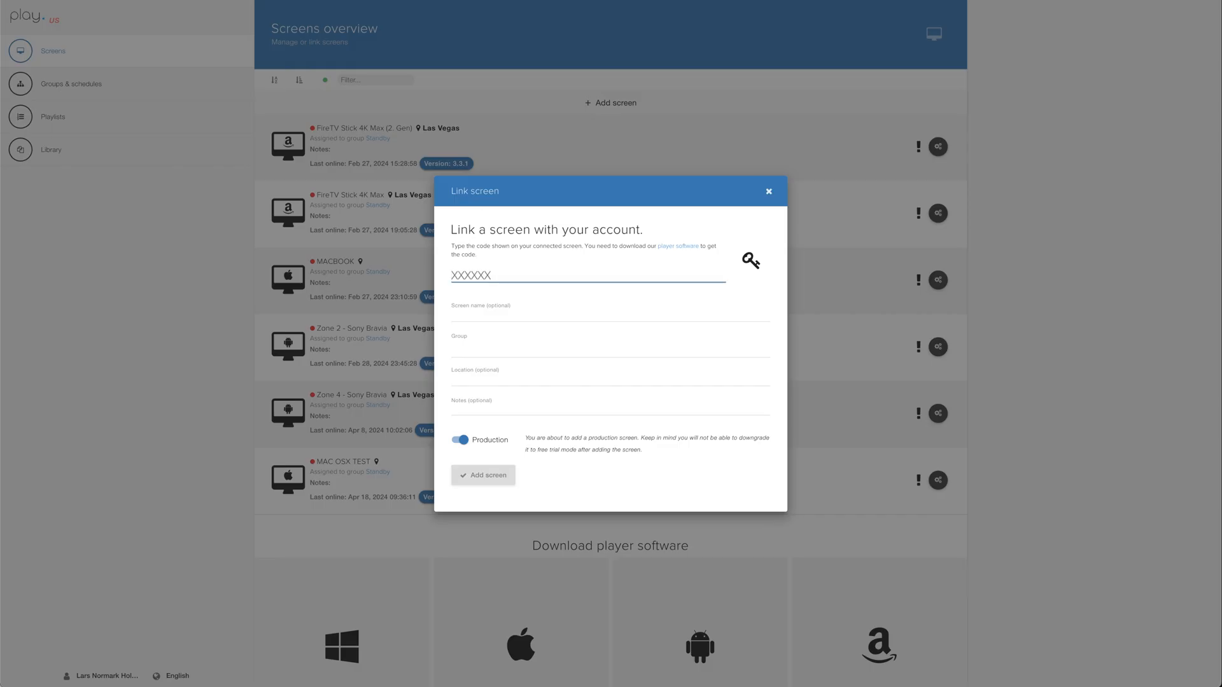
type("ZBK7Z")
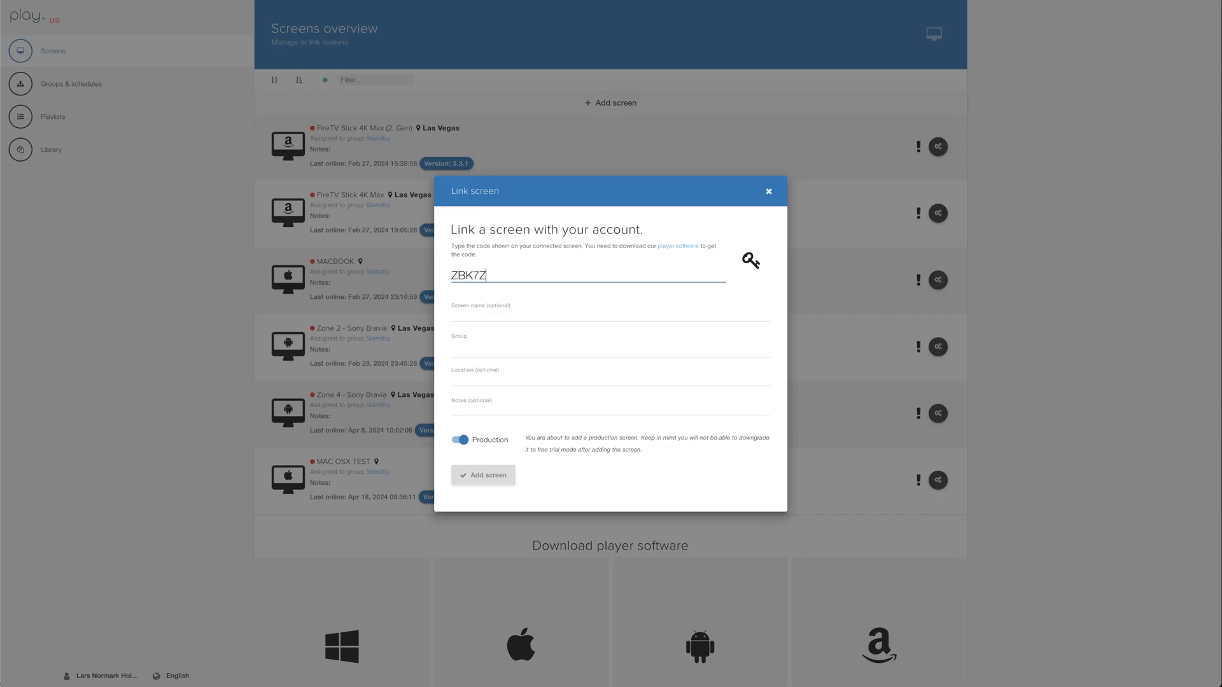
type("Sony Android TV")
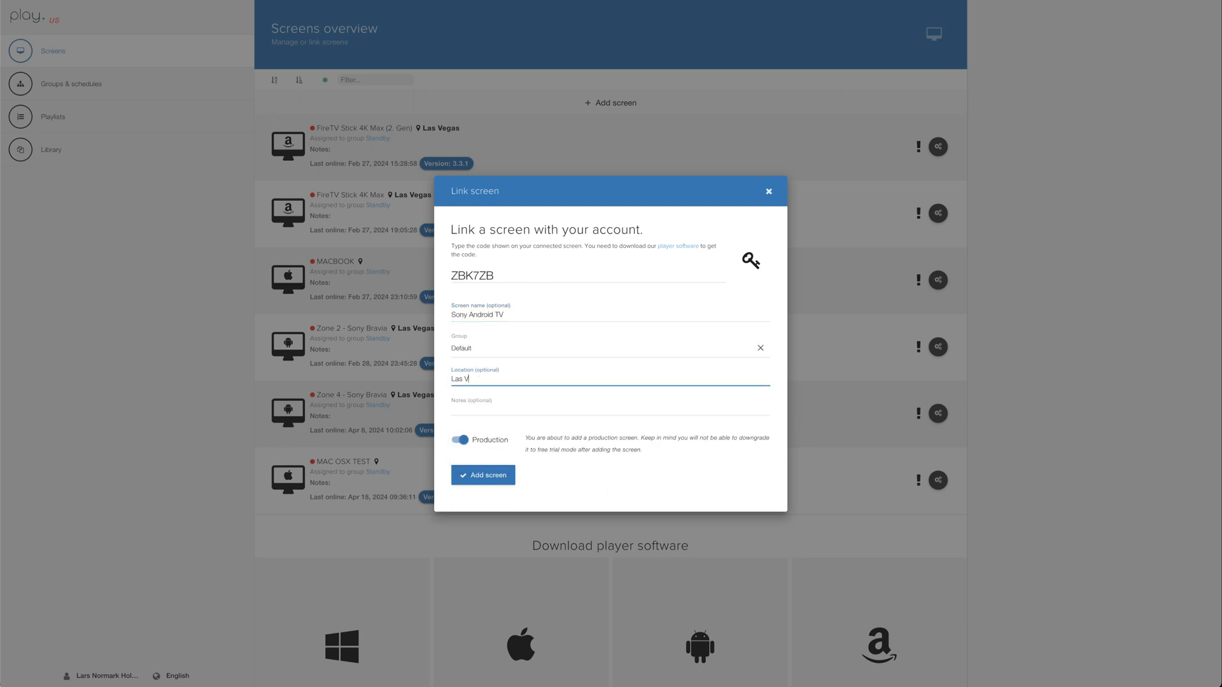
type("egas")
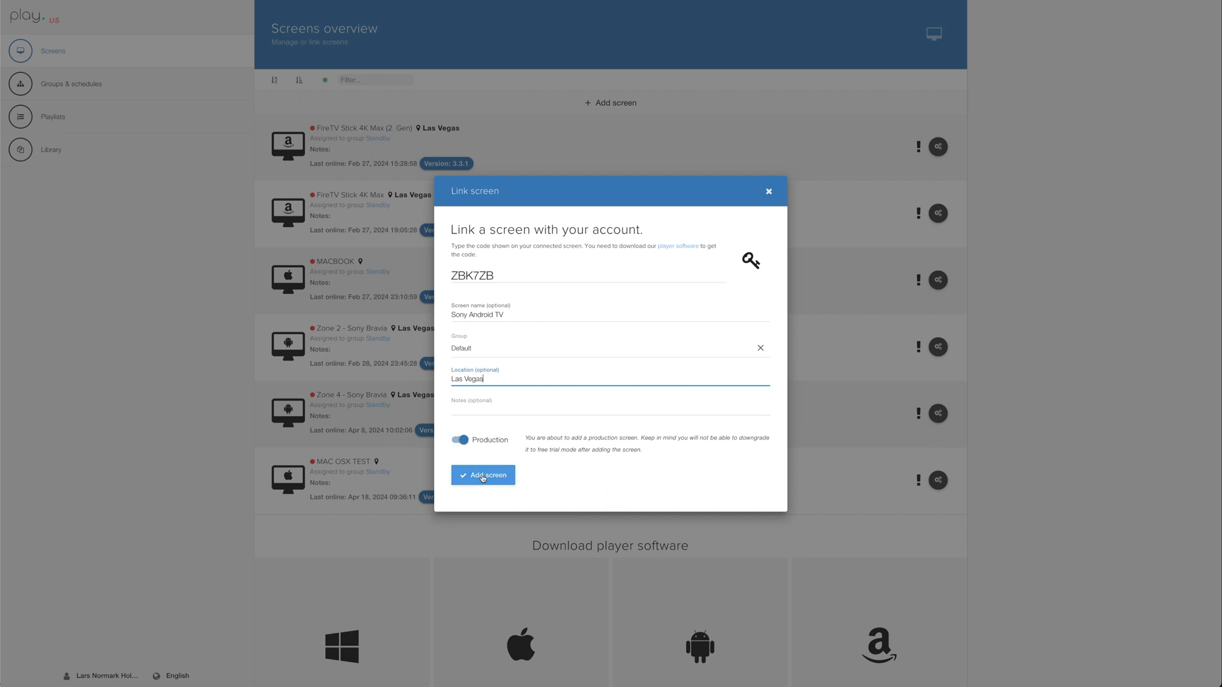
left_click(482, 474)
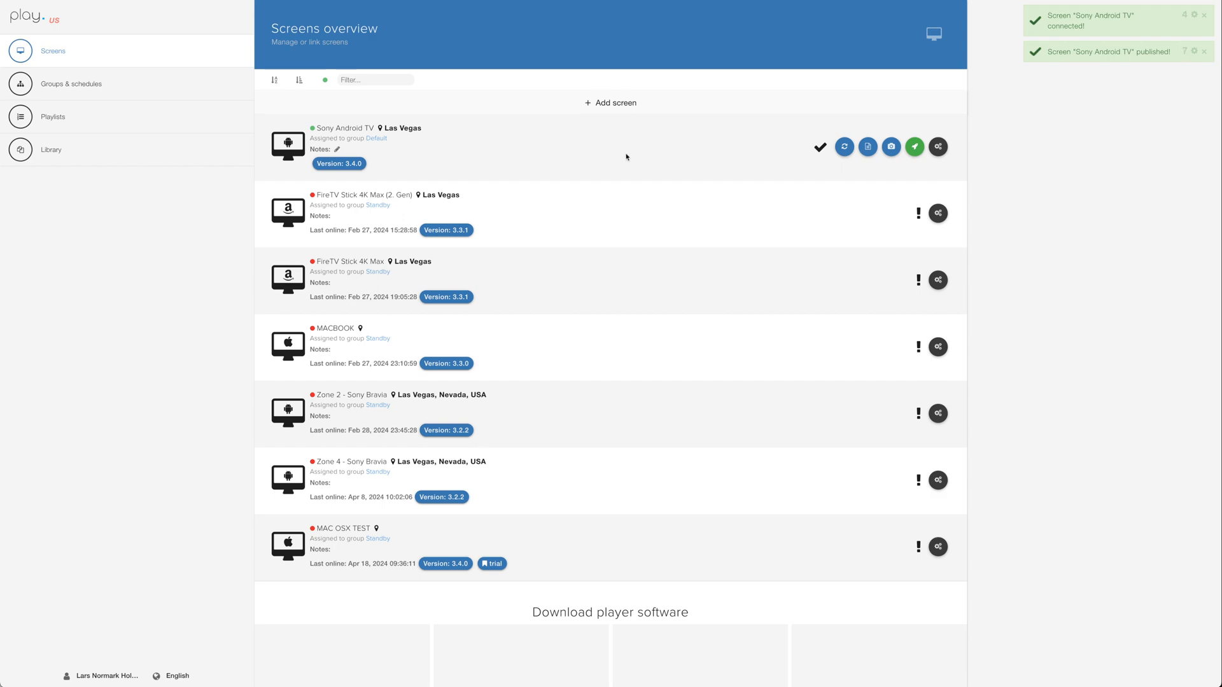
Enable Launch player on startup and set display orientation to Portrait (clockwise) for the Sony Android TV.
left_click(938, 147)
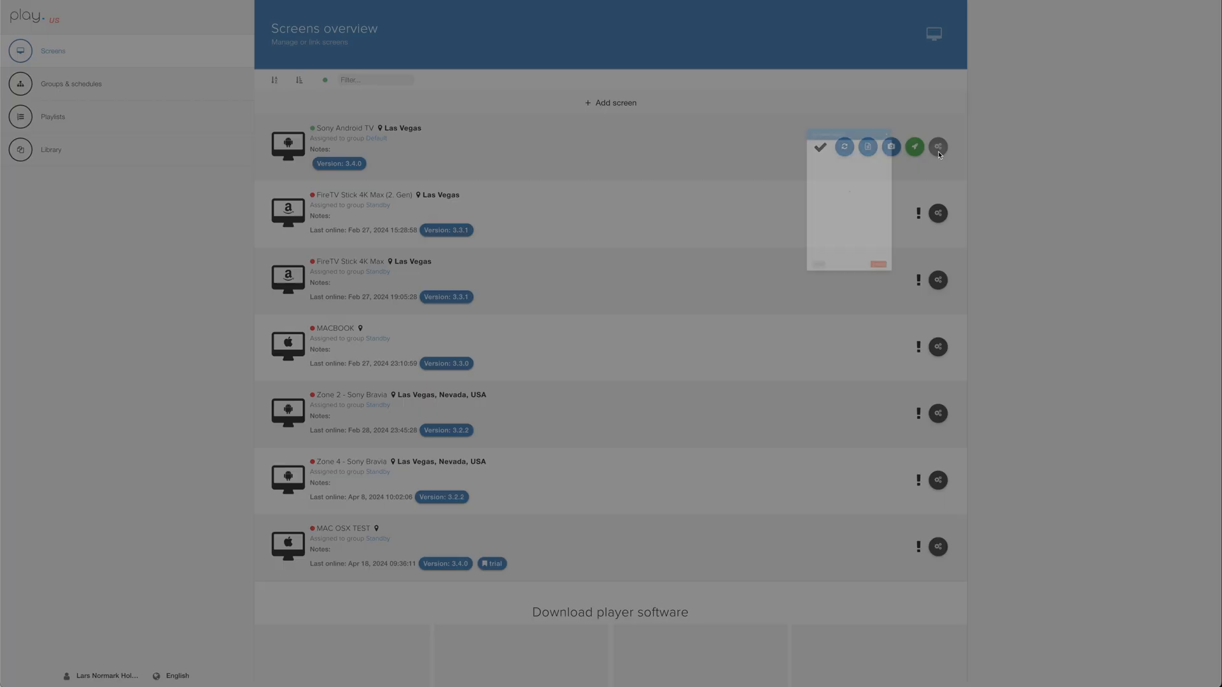
left_click(938, 146)
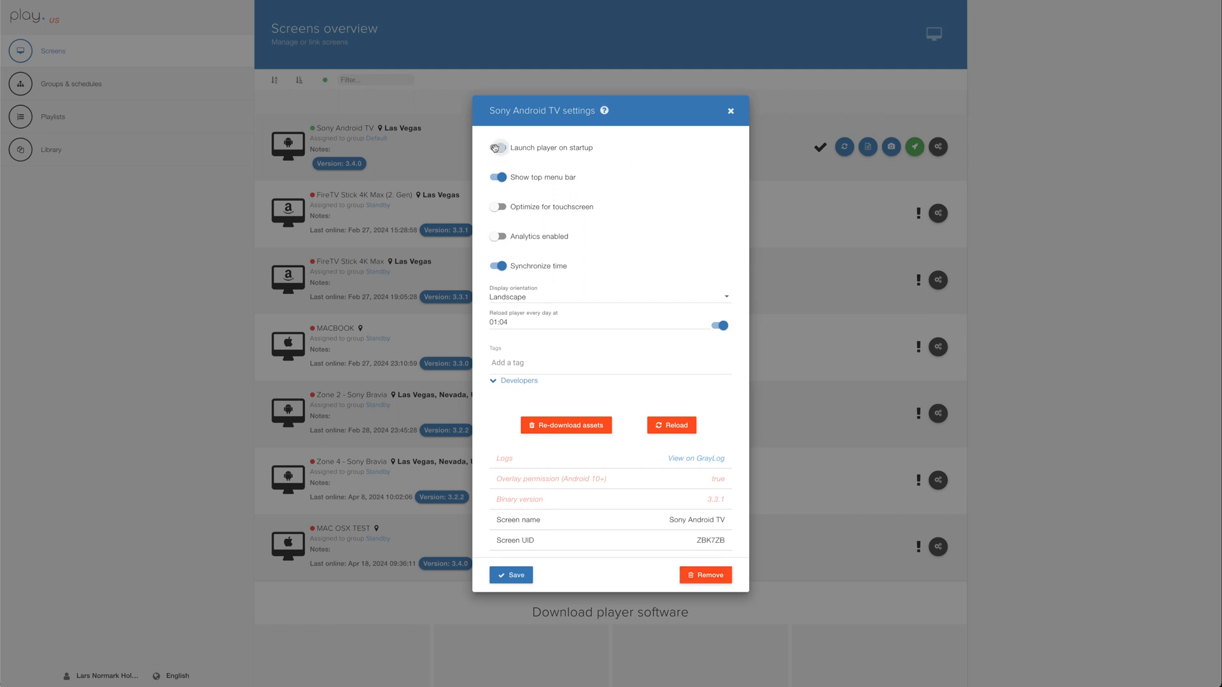
left_click(498, 148)
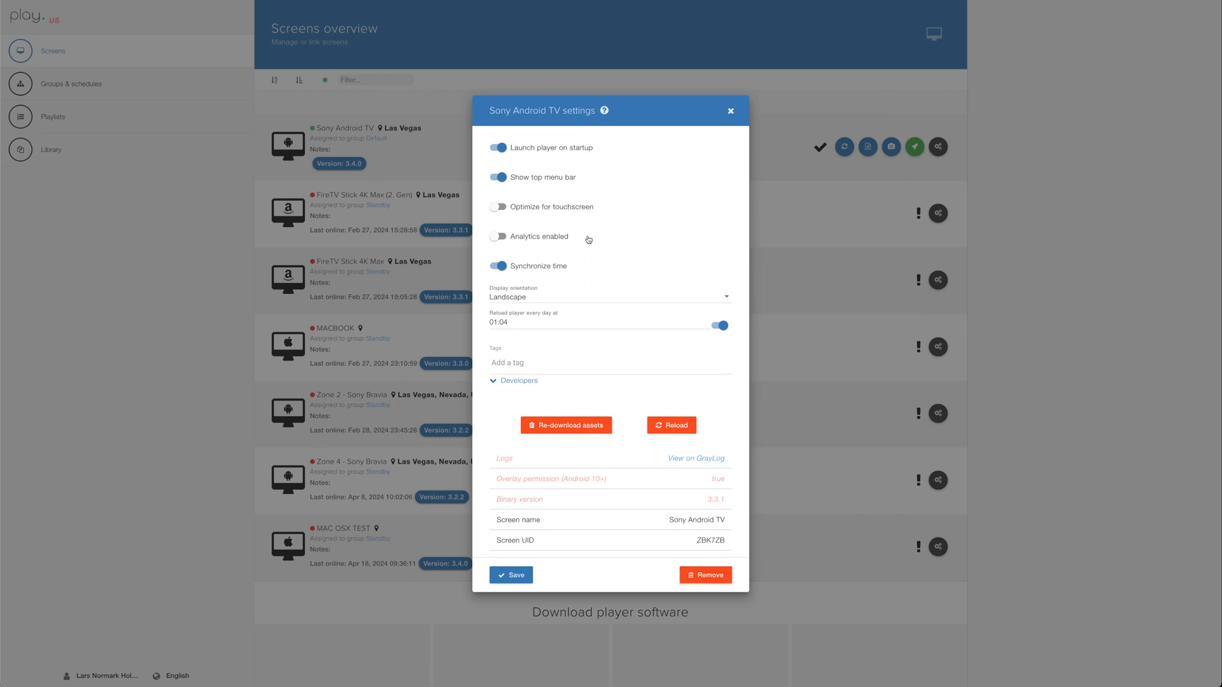
left_click(610, 296)
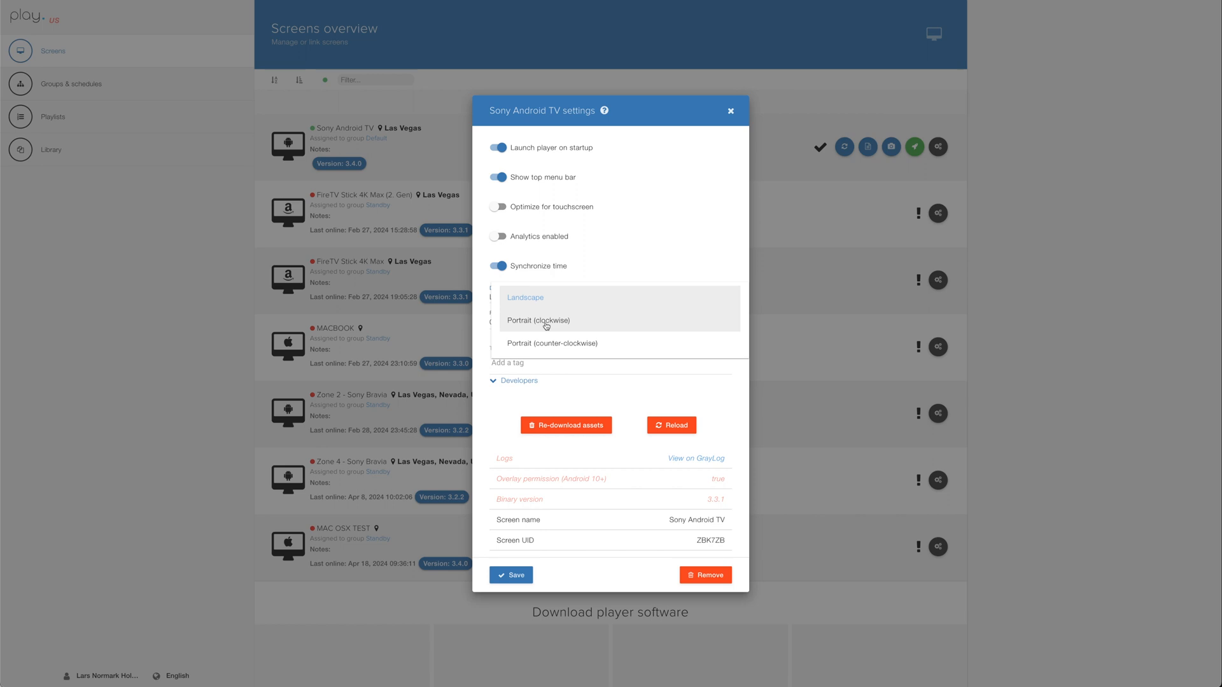
mouse_move(542, 346)
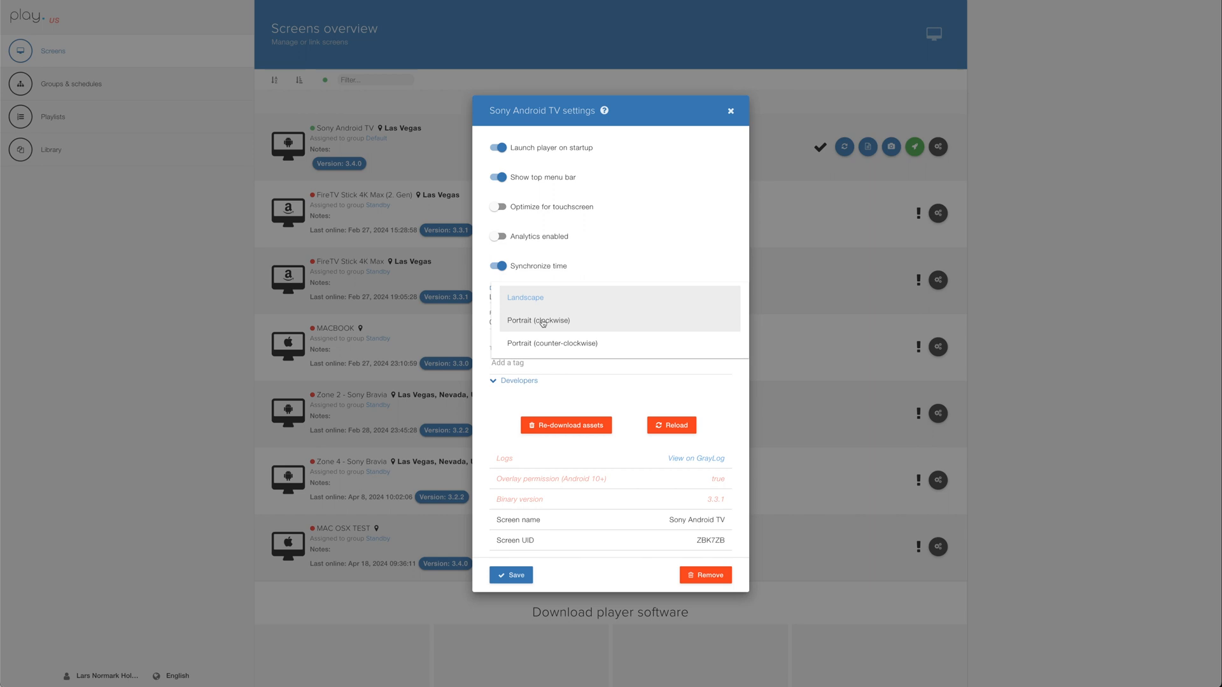
left_click(537, 321)
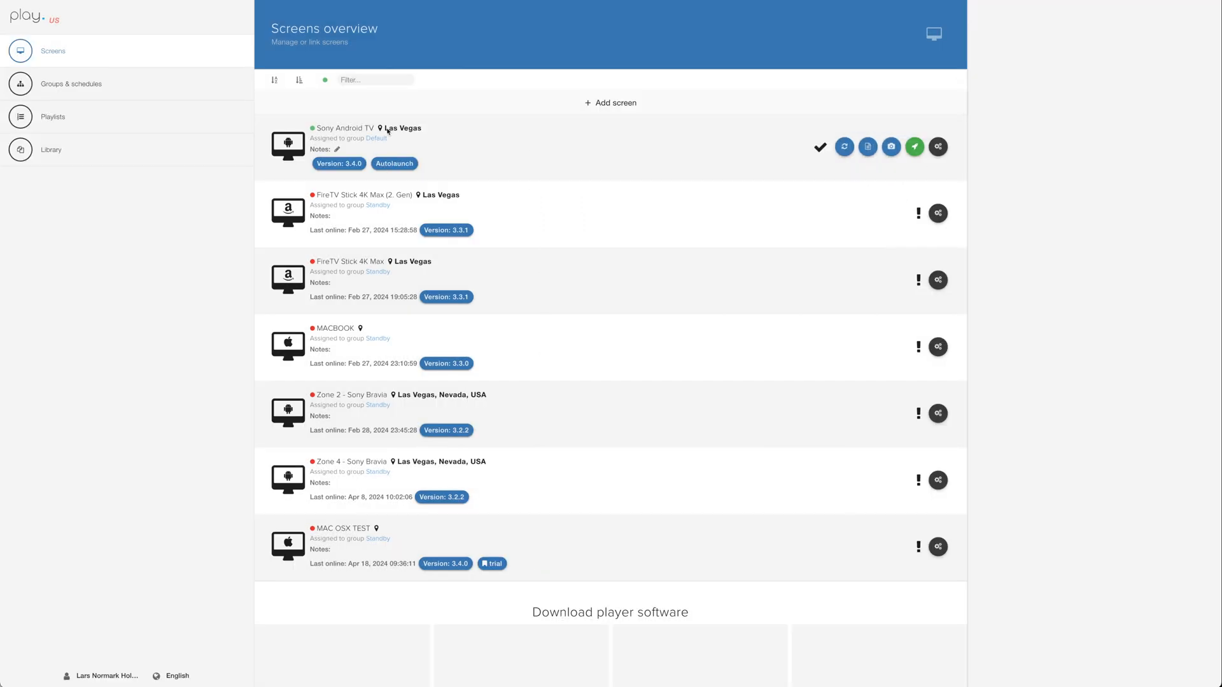
left_click(53, 115)
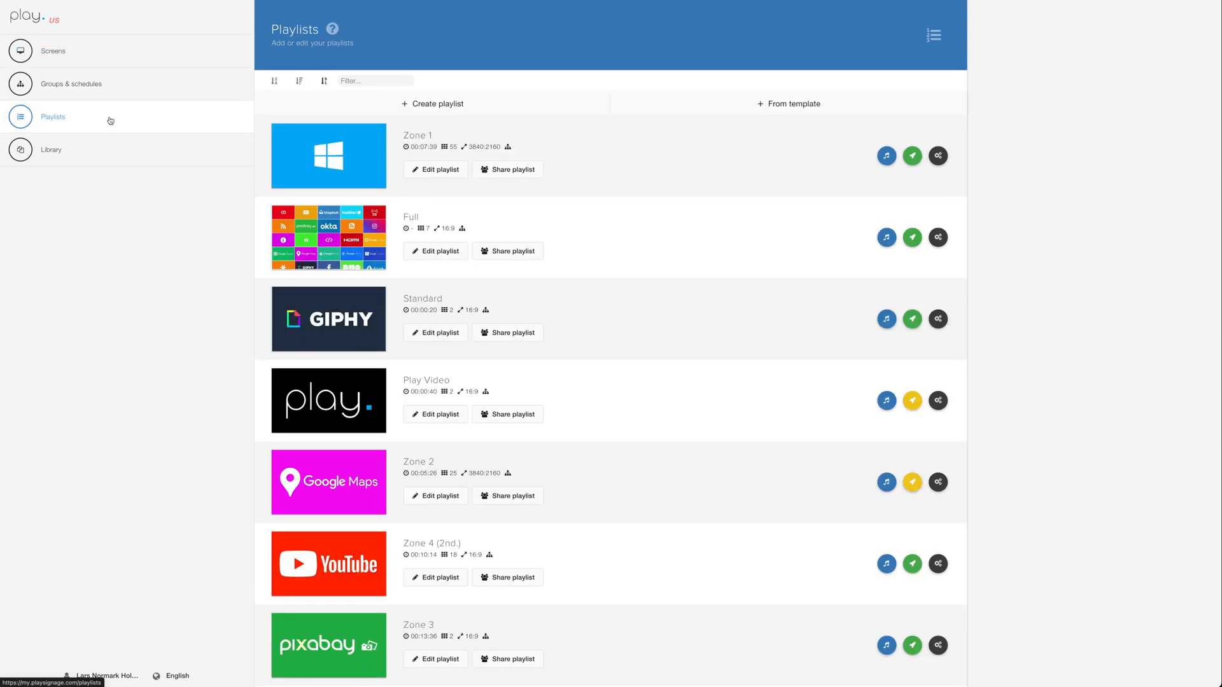
Create playlist 'Portrait Display' with 9:16 aspect ratio and single-zone layout.
type("Pol")
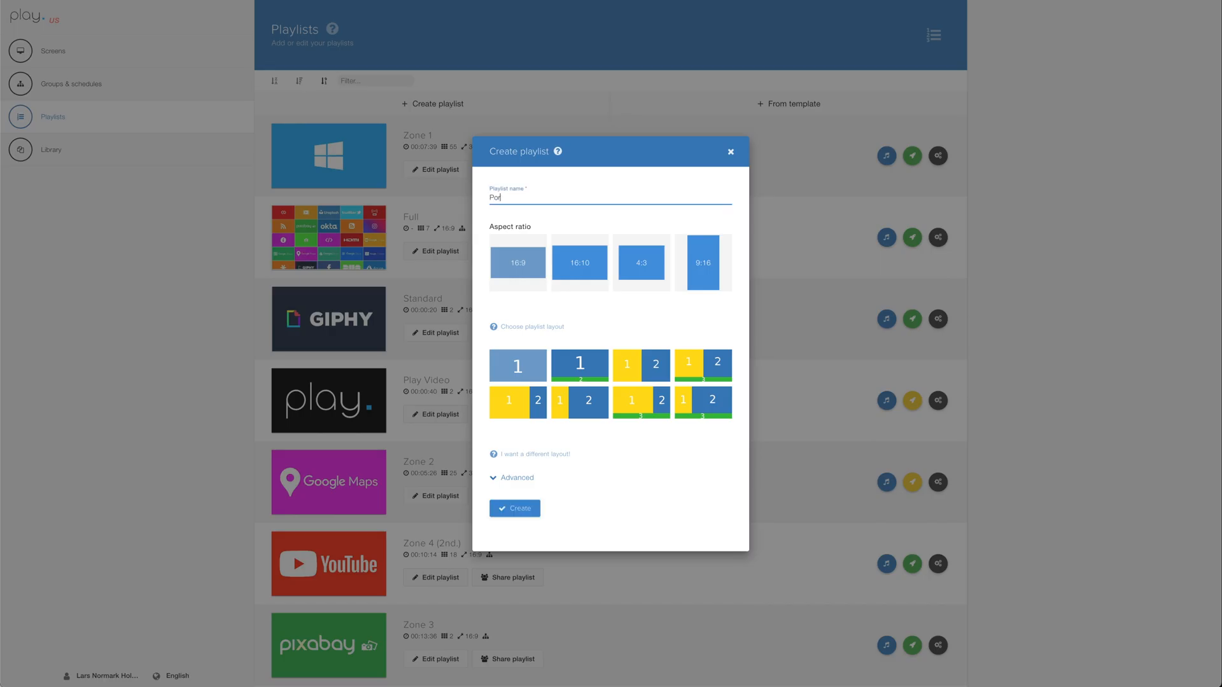
type("Portrait Display")
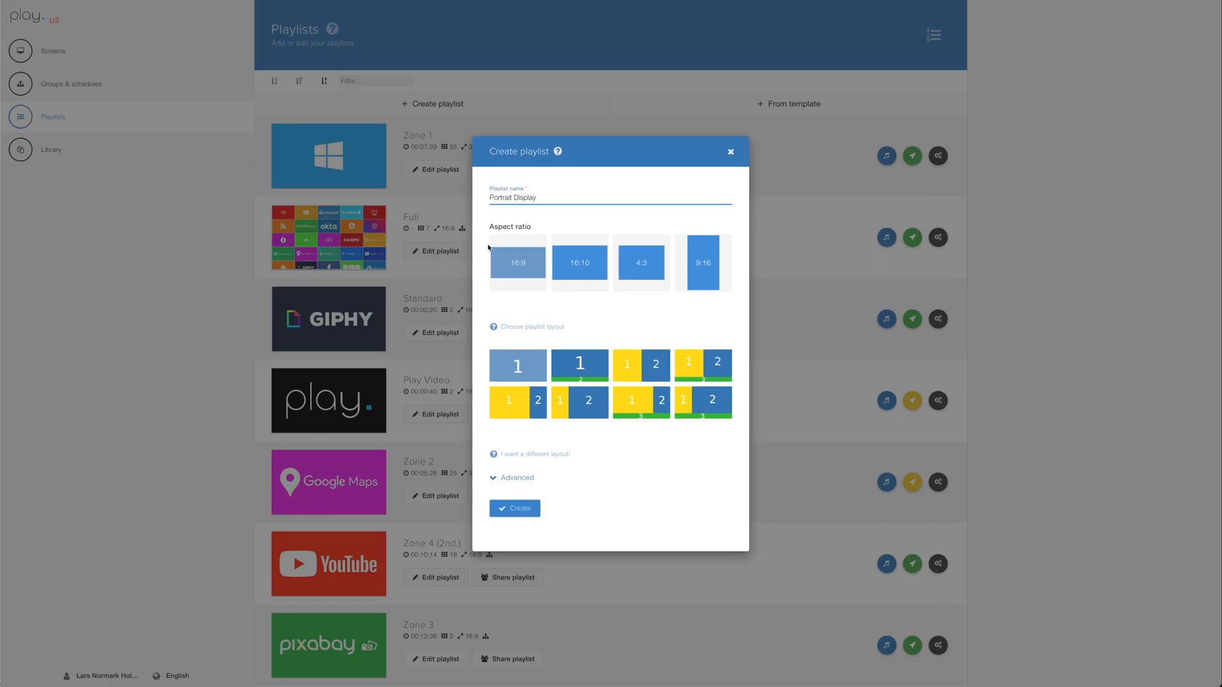
left_click(702, 263)
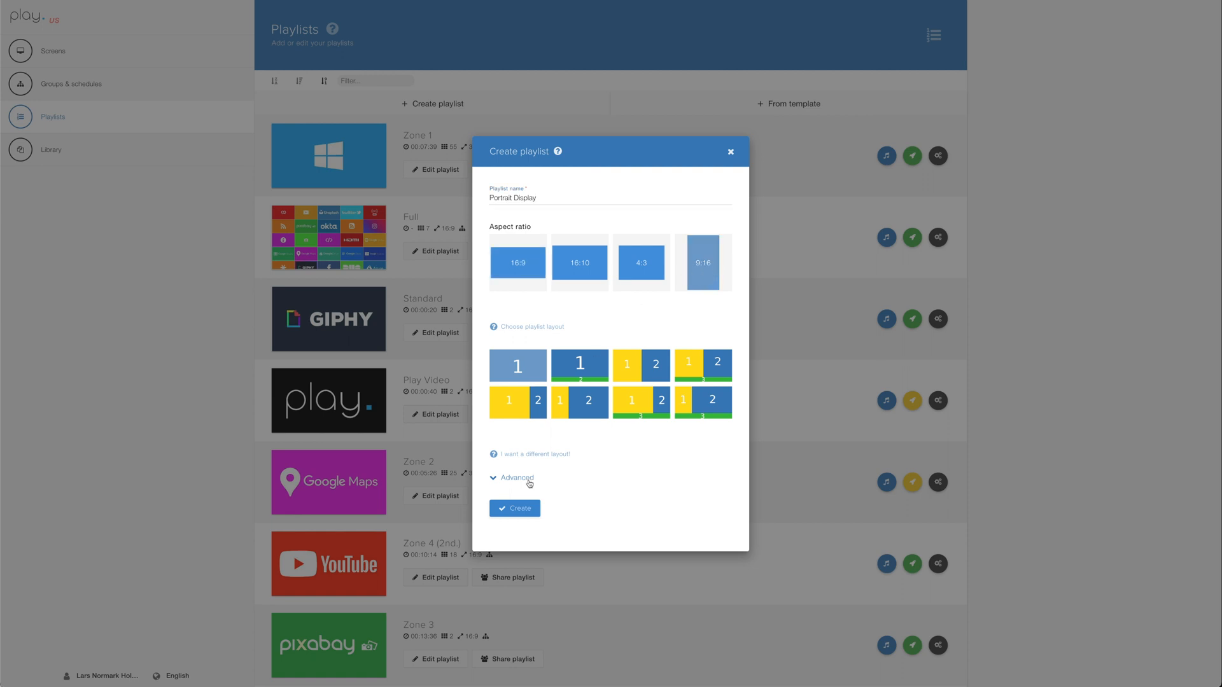
left_click(513, 477)
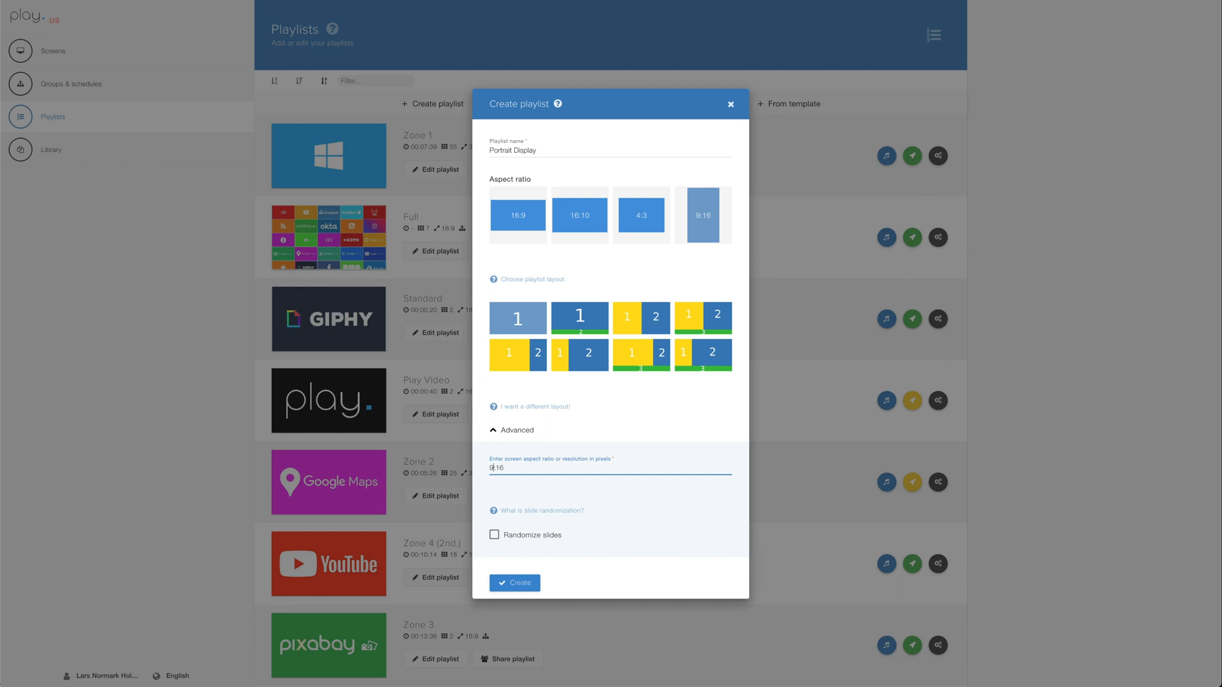
left_click(514, 581)
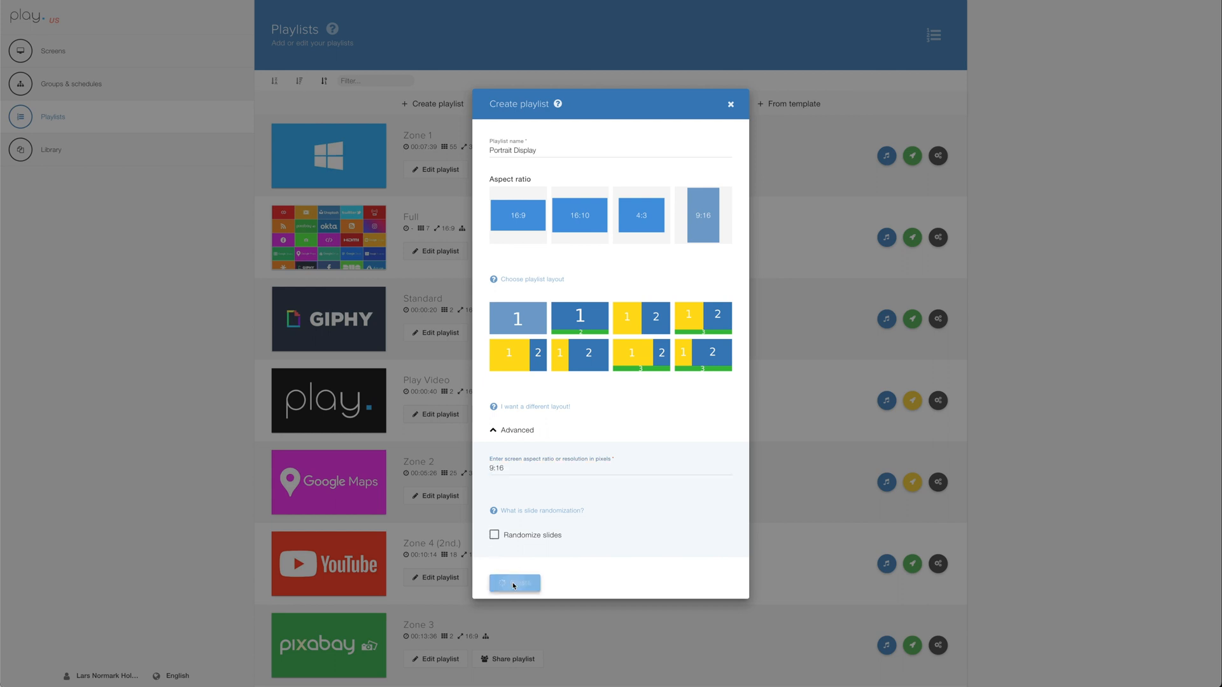
left_click(513, 582)
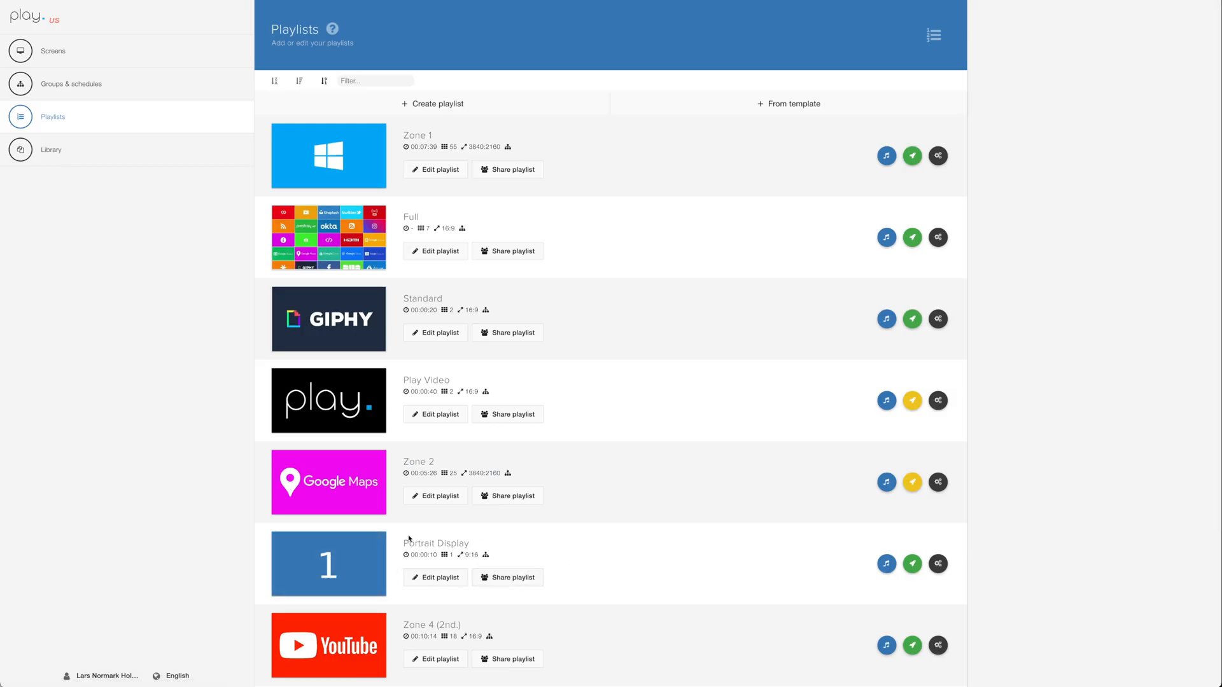
mouse_move(470, 555)
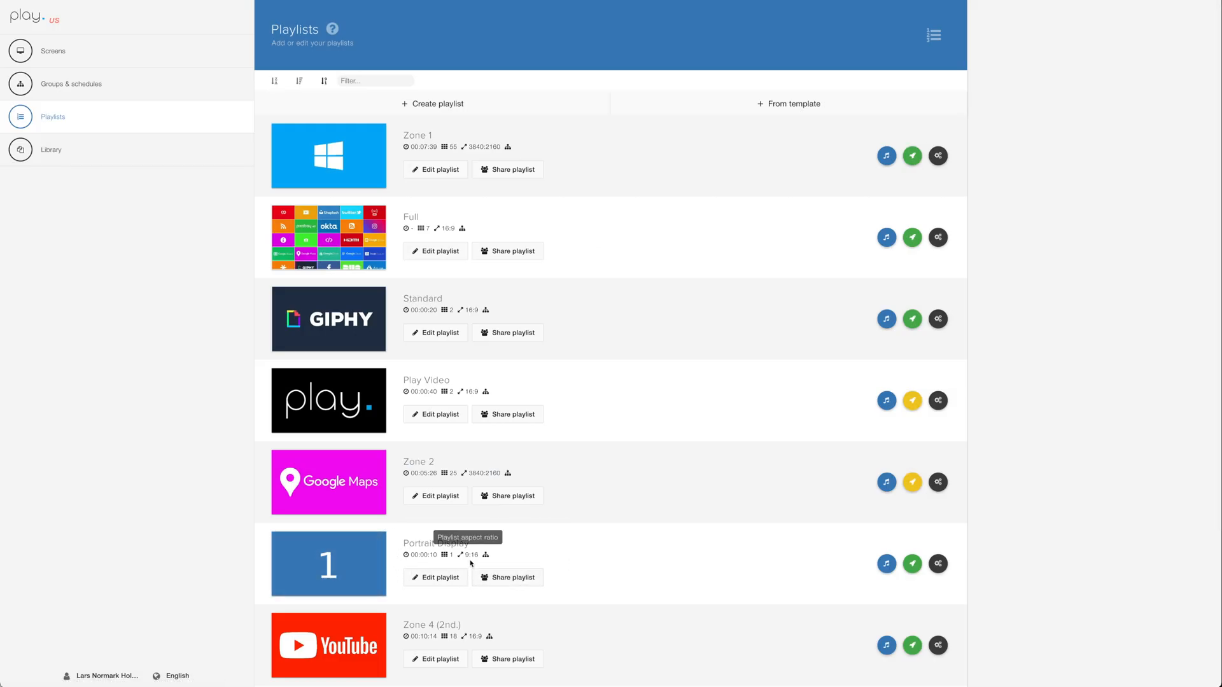
mouse_move(473, 632)
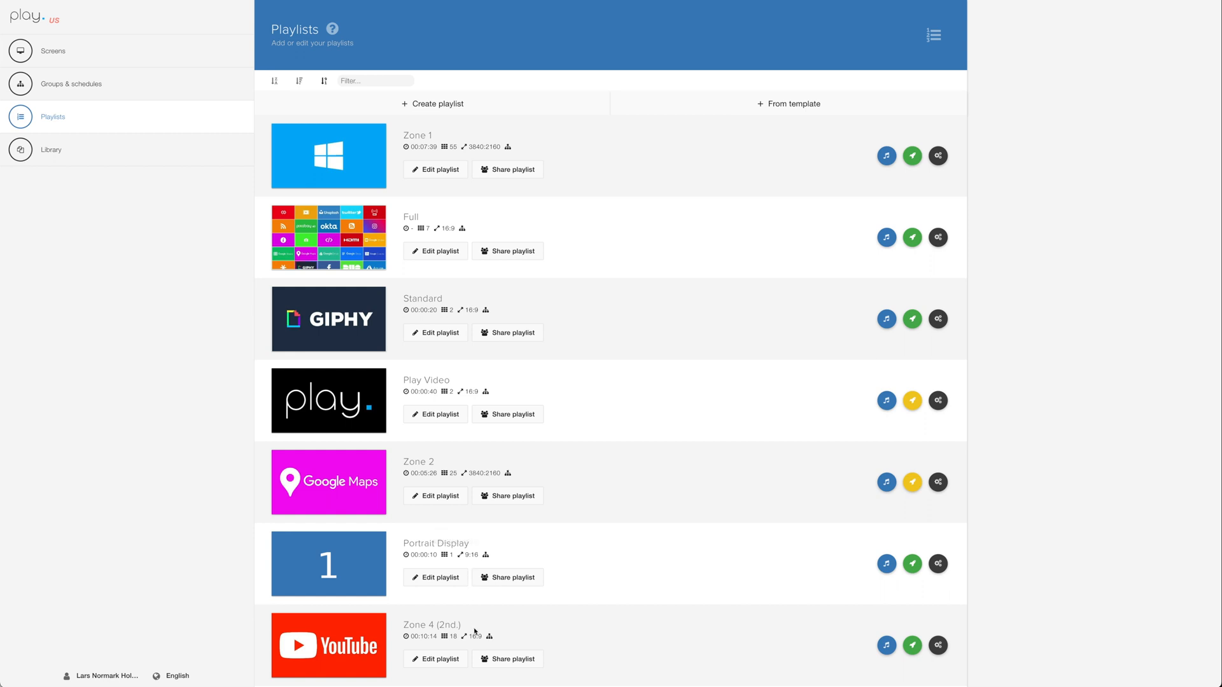
mouse_move(464, 637)
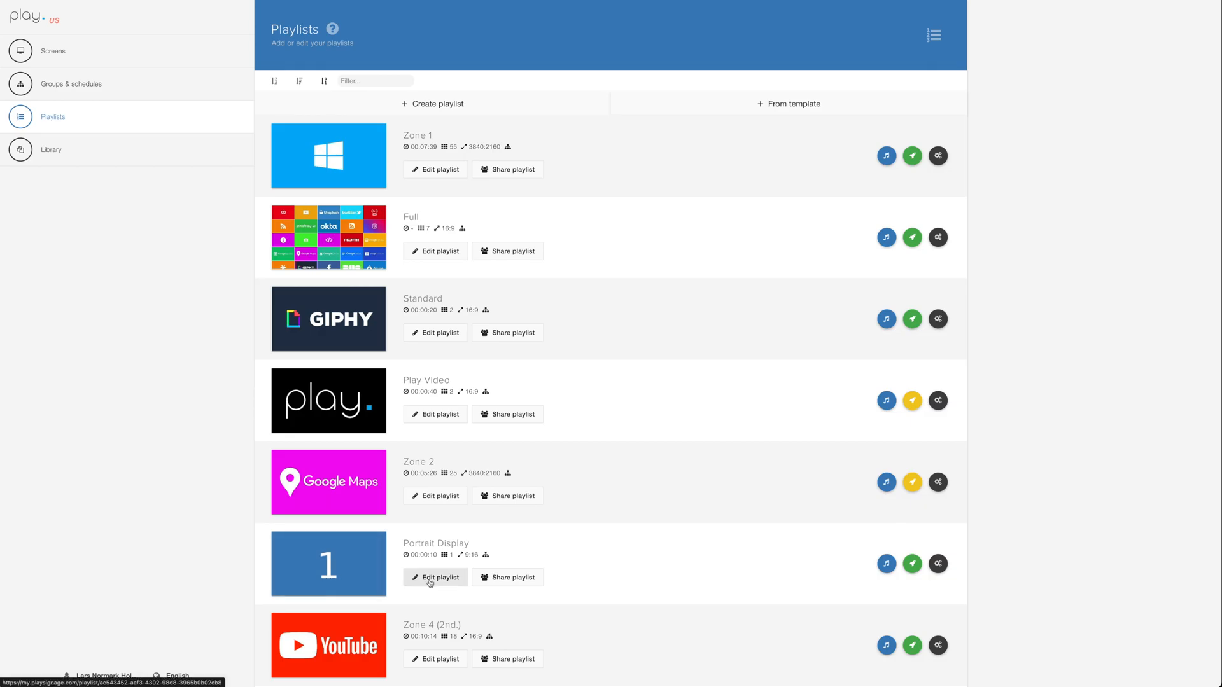
Arrange okta, pixabay and Azure logos on the Portrait Display slide and exit the editor.
left_click(435, 577)
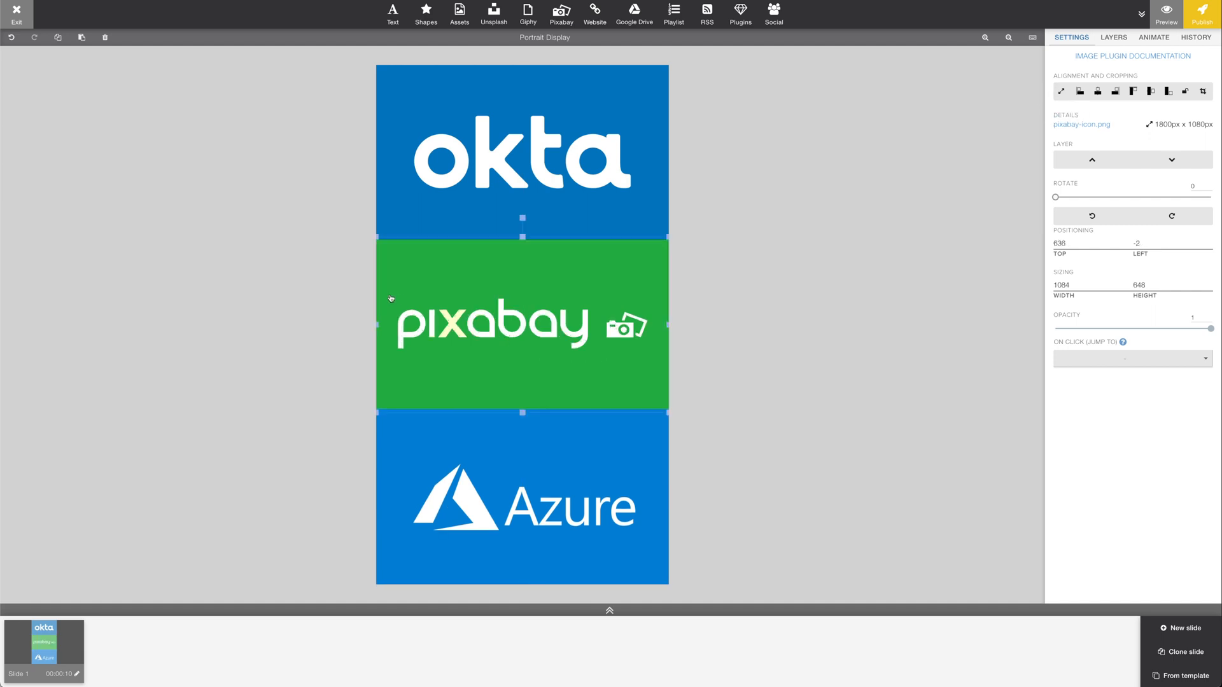
mouse_move(52, 23)
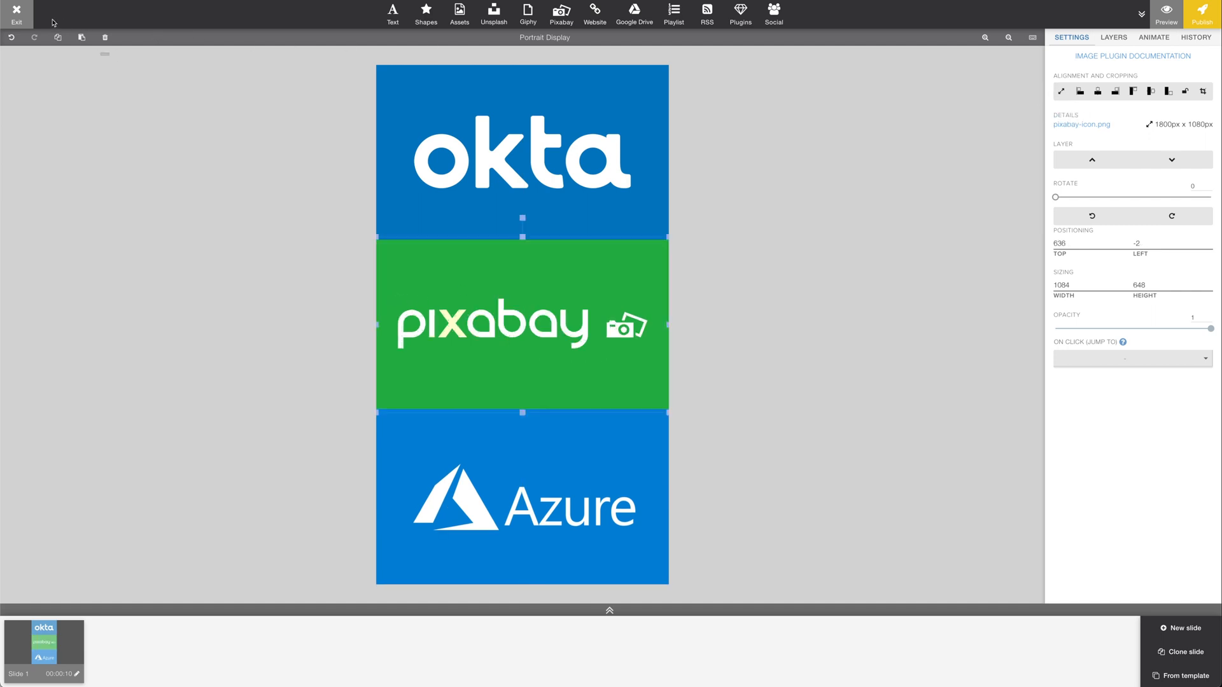
left_click(17, 11)
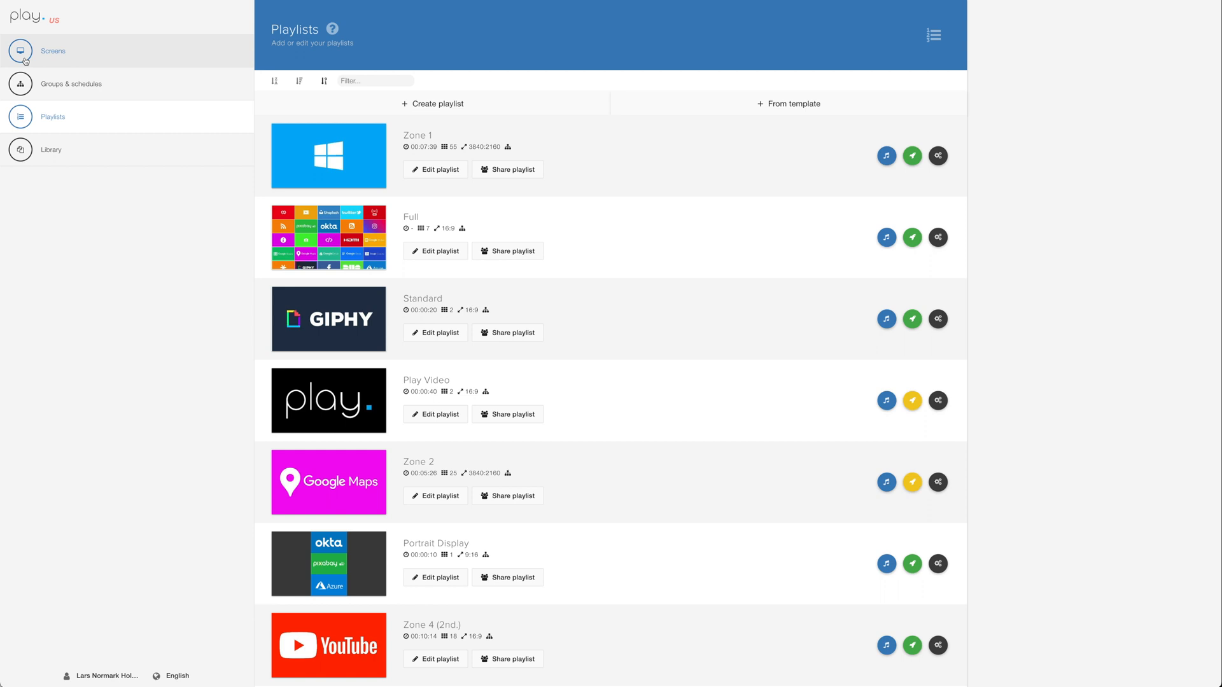
mouse_move(28, 65)
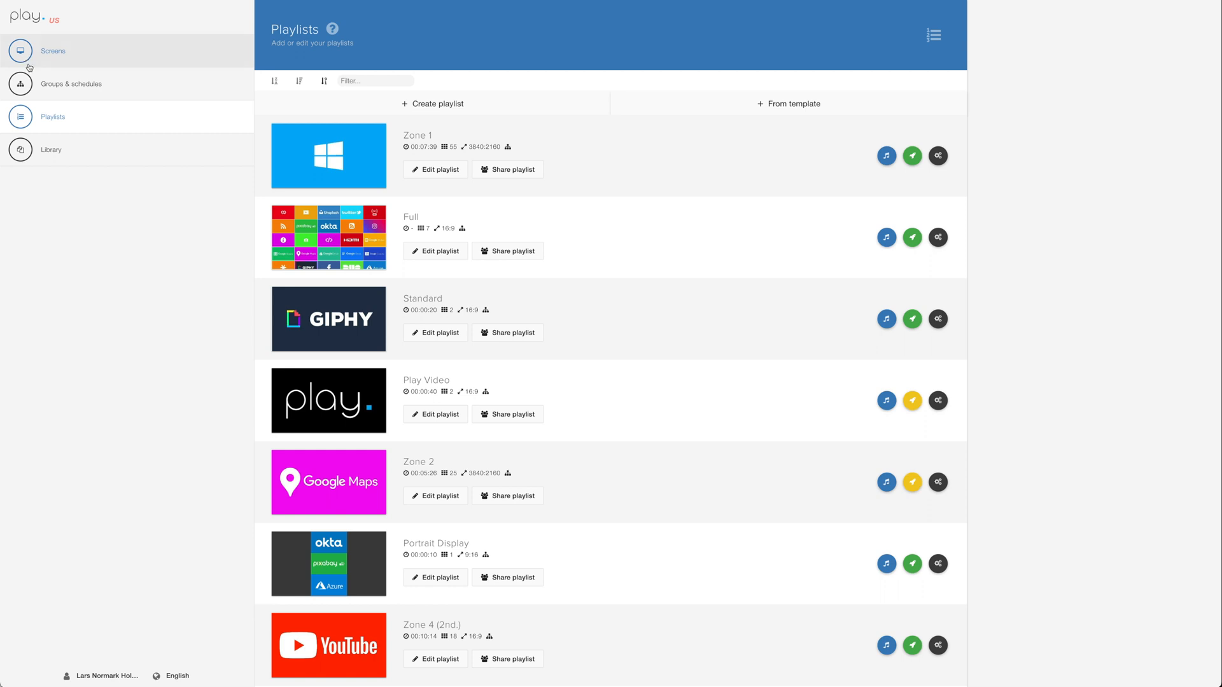
Set Portrait Display as ALL SCREENS base playlist, move Sony Android TV into it, and publish.
left_click(70, 84)
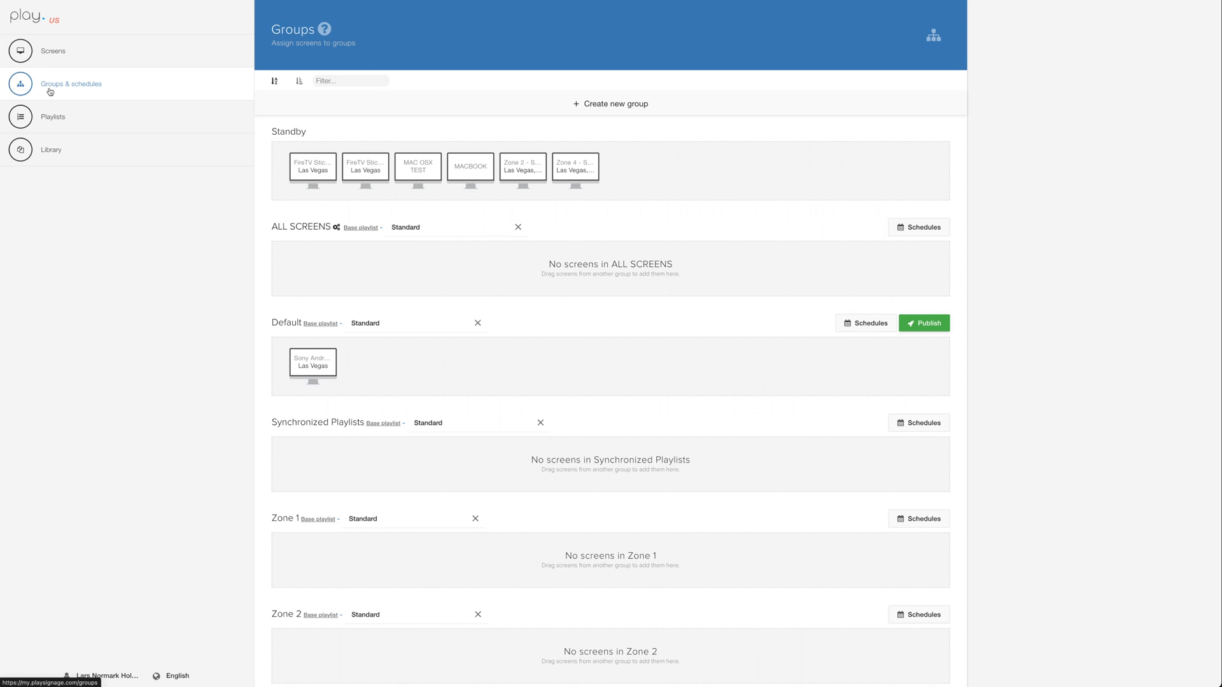
left_click(421, 226)
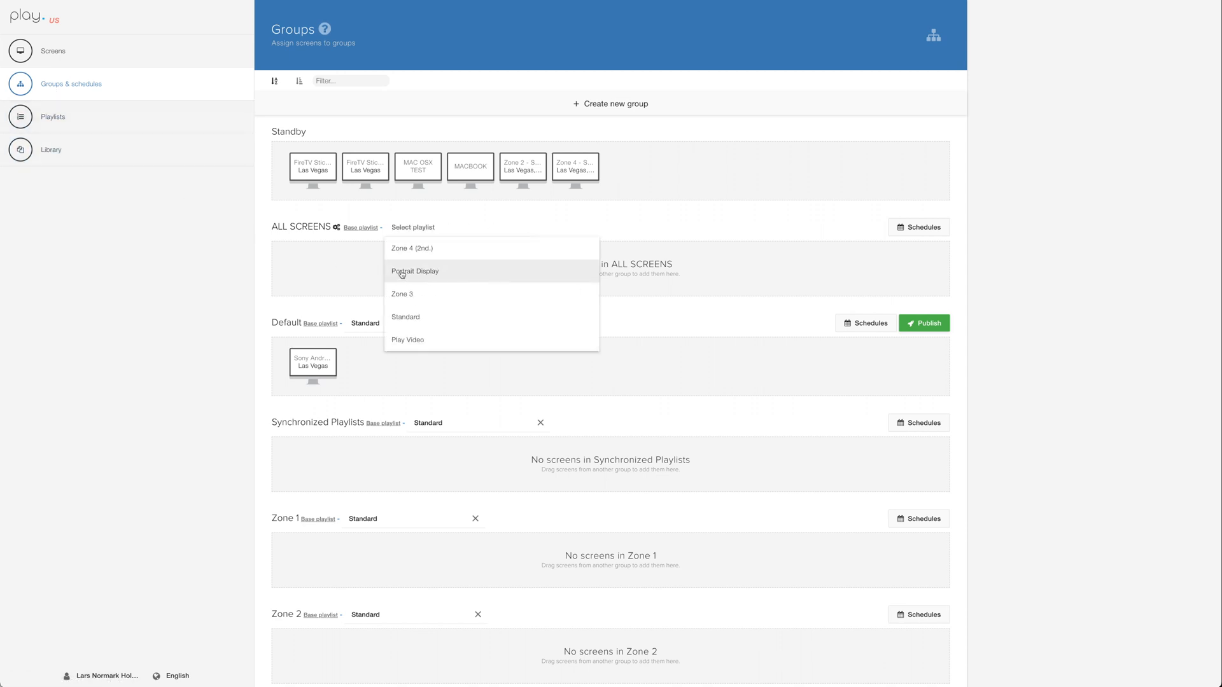
left_click(414, 271)
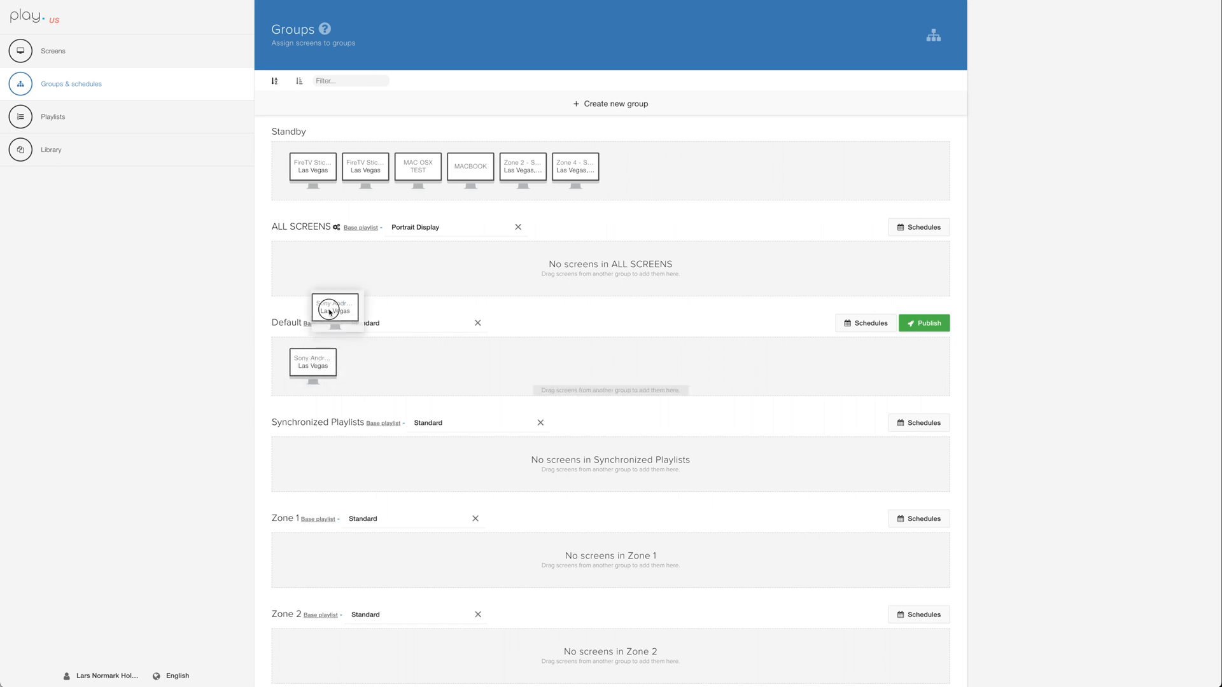
left_click_drag(333, 307, 314, 269)
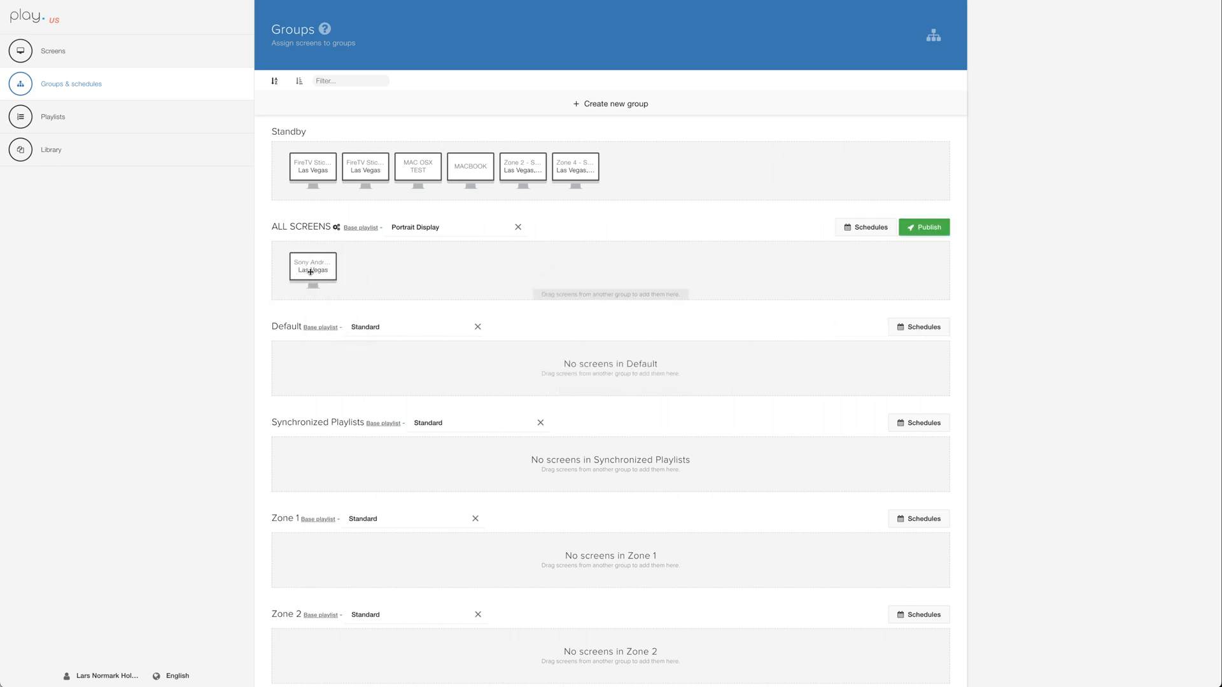
left_click(924, 227)
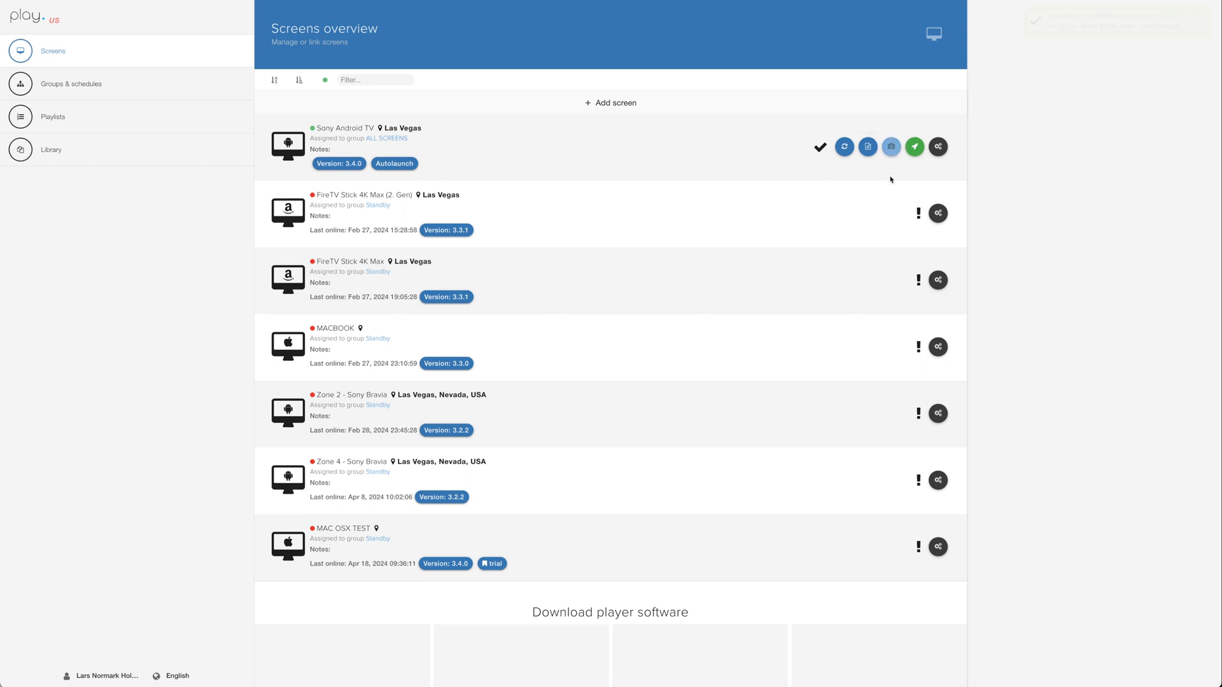
Request and view a screenshot from the Sony Android TV showing okta and pixabay portrait content.
left_click(890, 146)
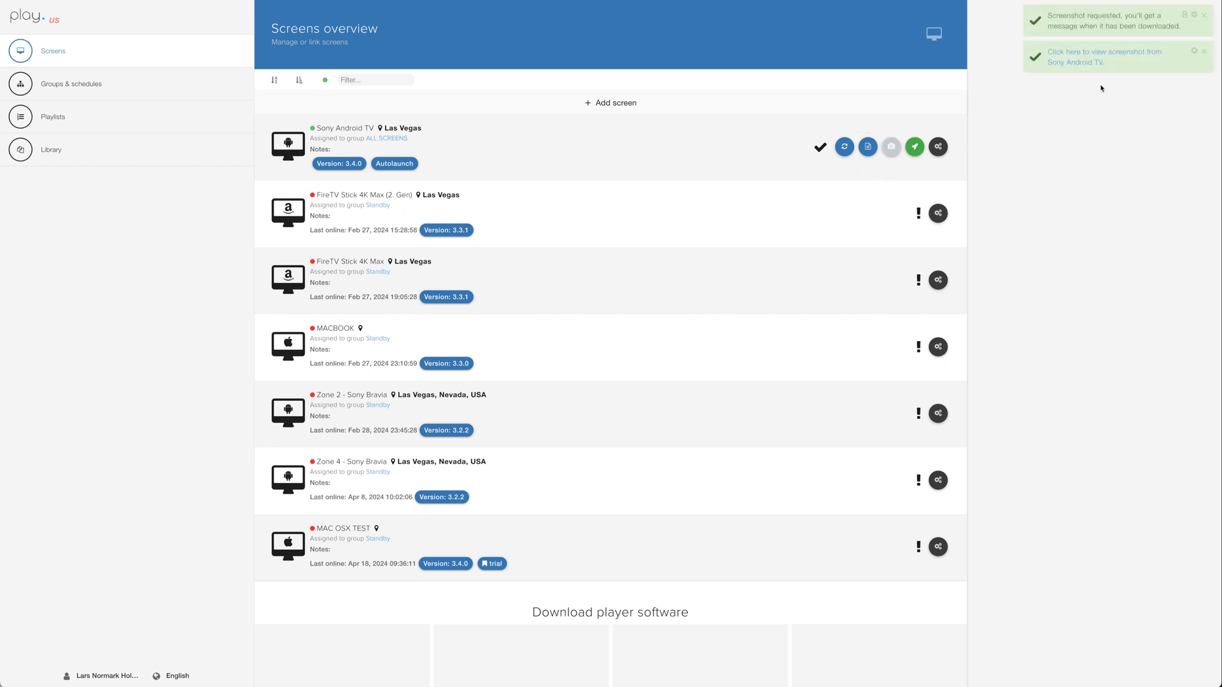
left_click(1103, 56)
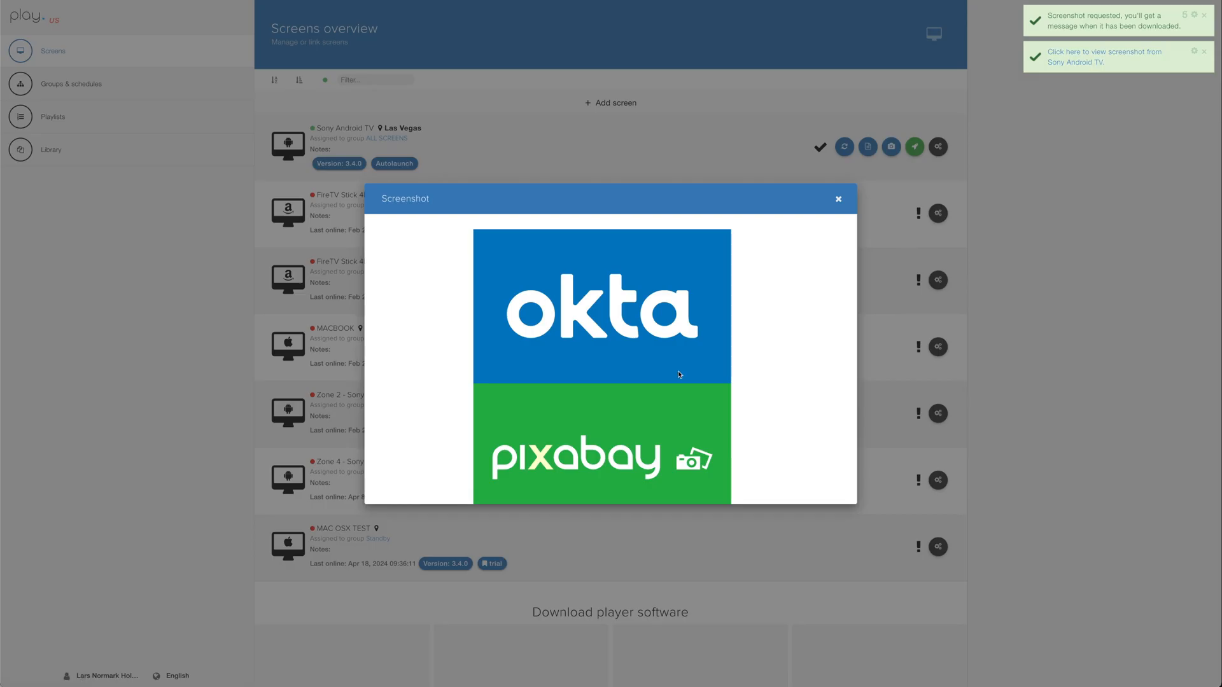